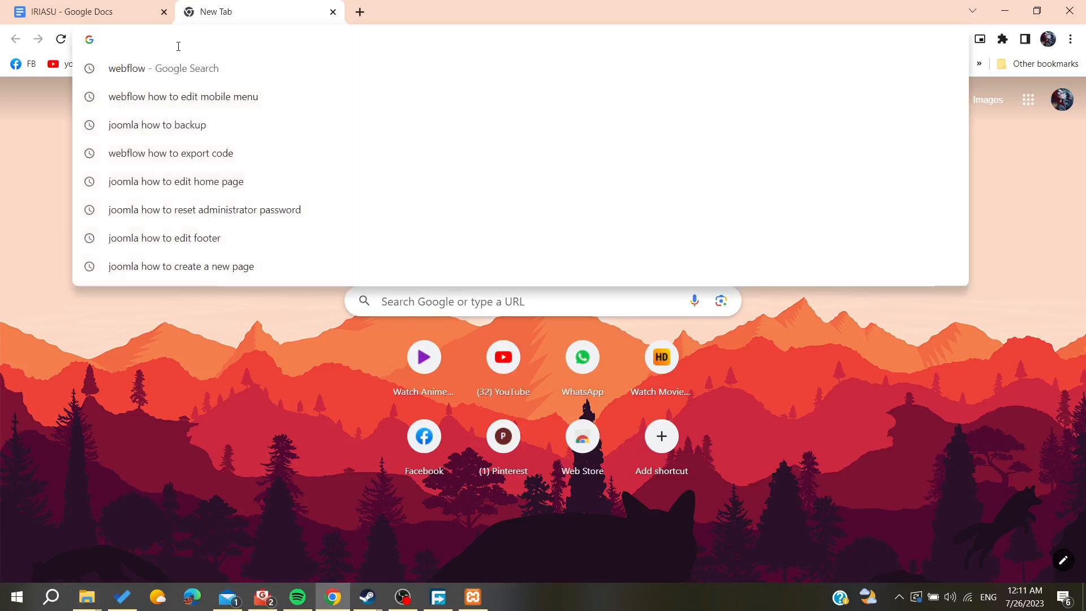
Step: Search Google for 'webflow' and go to the official Webflow site's dashboard
{"action": "type", "text": "webflow"}
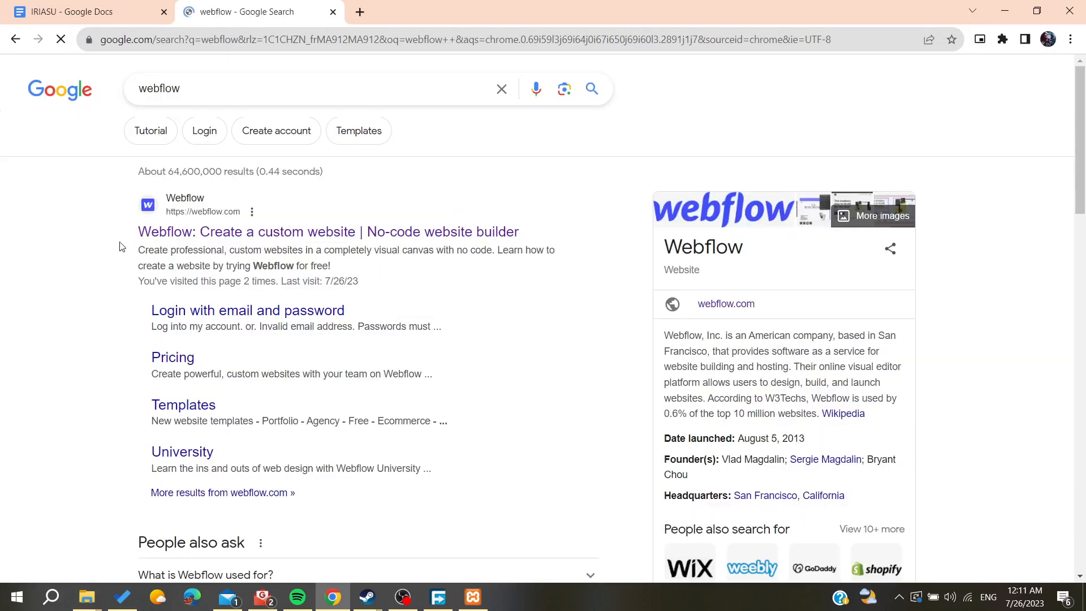
{"action": "left_click", "coordinate": [328, 232]}
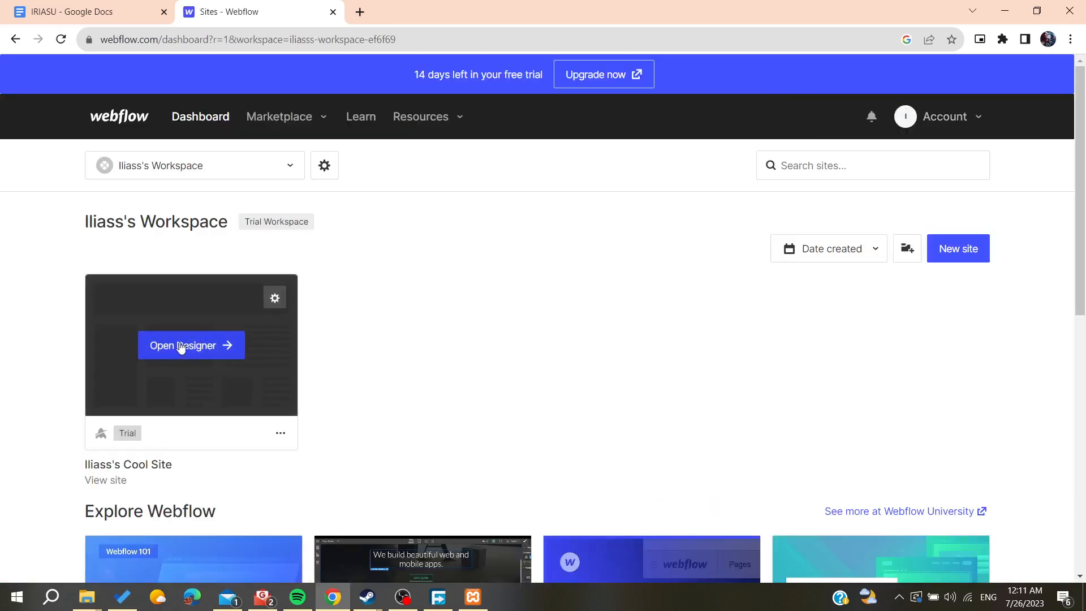
Step: Launch the trial site in the Webflow Designer, showing its empty home page
{"action": "left_click", "coordinate": [191, 345]}
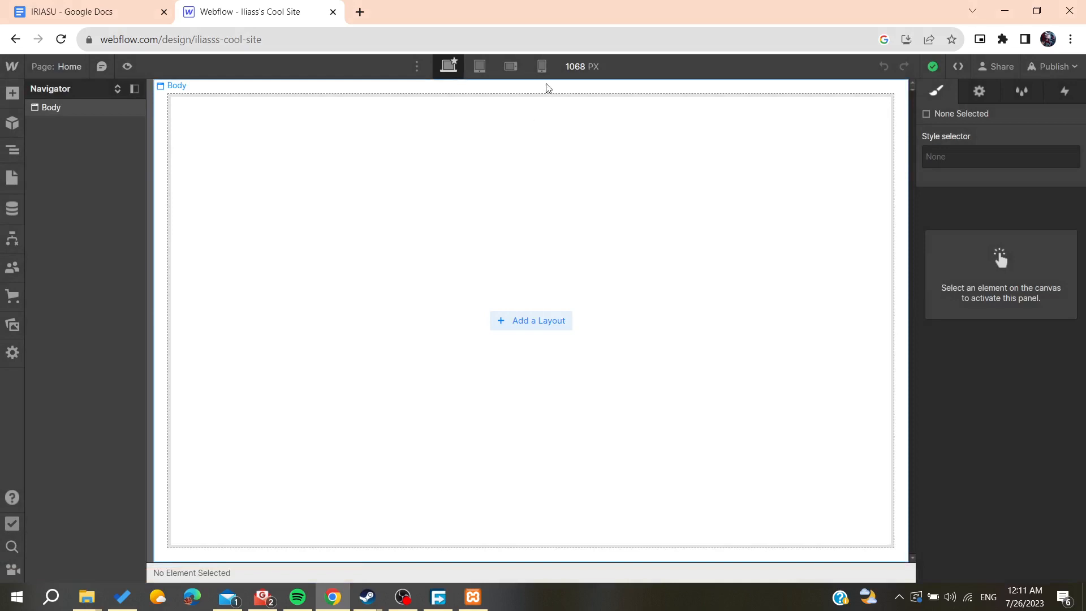
{"action": "mouse_move", "coordinate": [540, 66]}
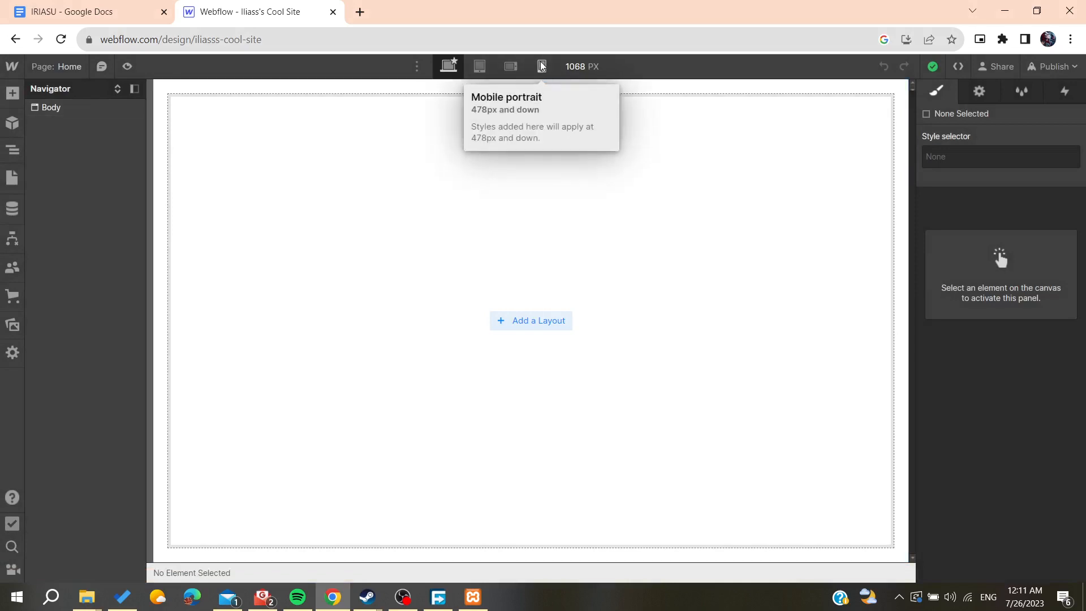
Step: Switch to the mobile portrait breakpoint and insert the Navbar Logo Center layout
{"action": "left_click", "coordinate": [542, 67]}
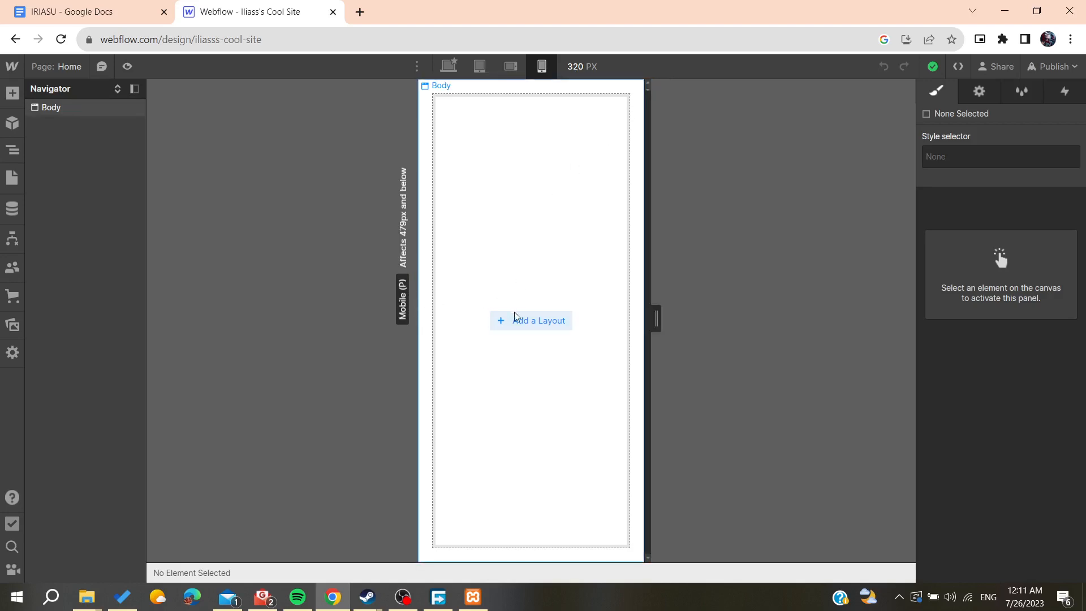
{"action": "left_click", "coordinate": [978, 91]}
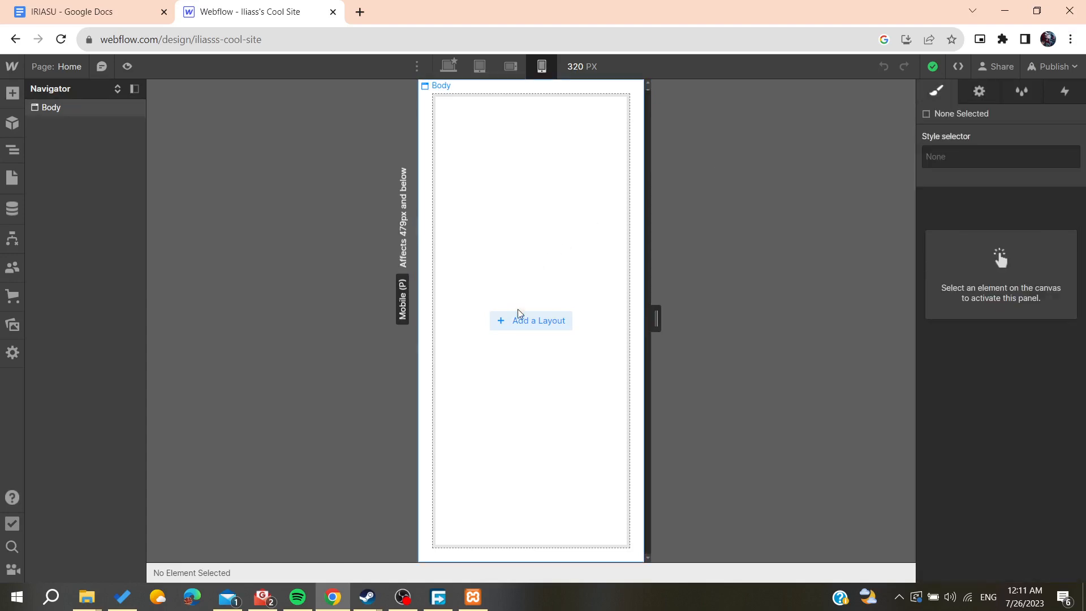
{"action": "left_click", "coordinate": [530, 320]}
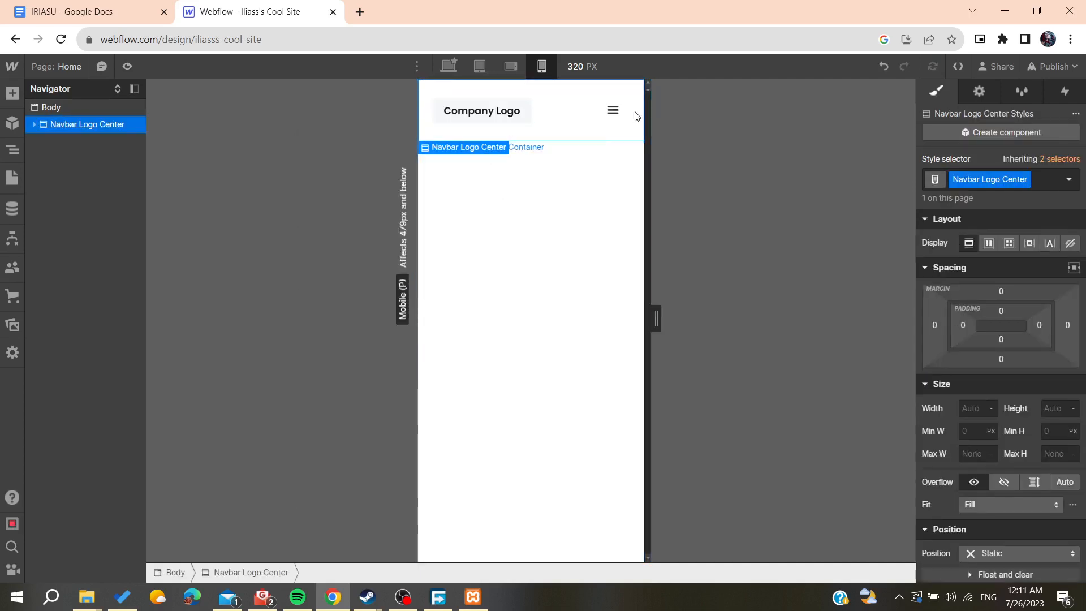
Step: Select the navbar's hamburger menu icon and show its Element Settings with navbar options
{"action": "left_click", "coordinate": [612, 110]}
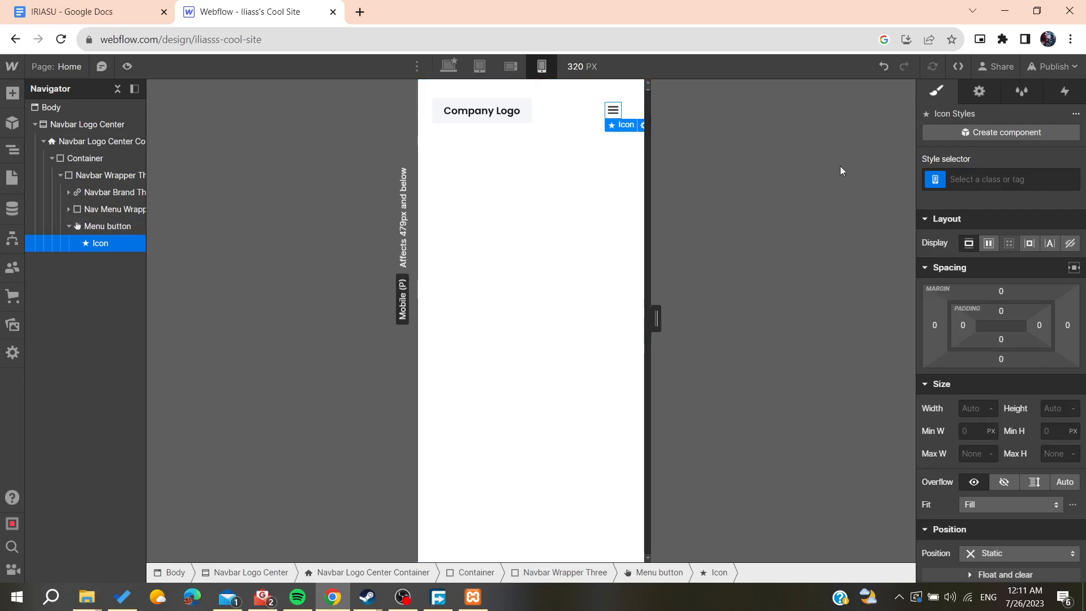
{"action": "left_click", "coordinate": [979, 90]}
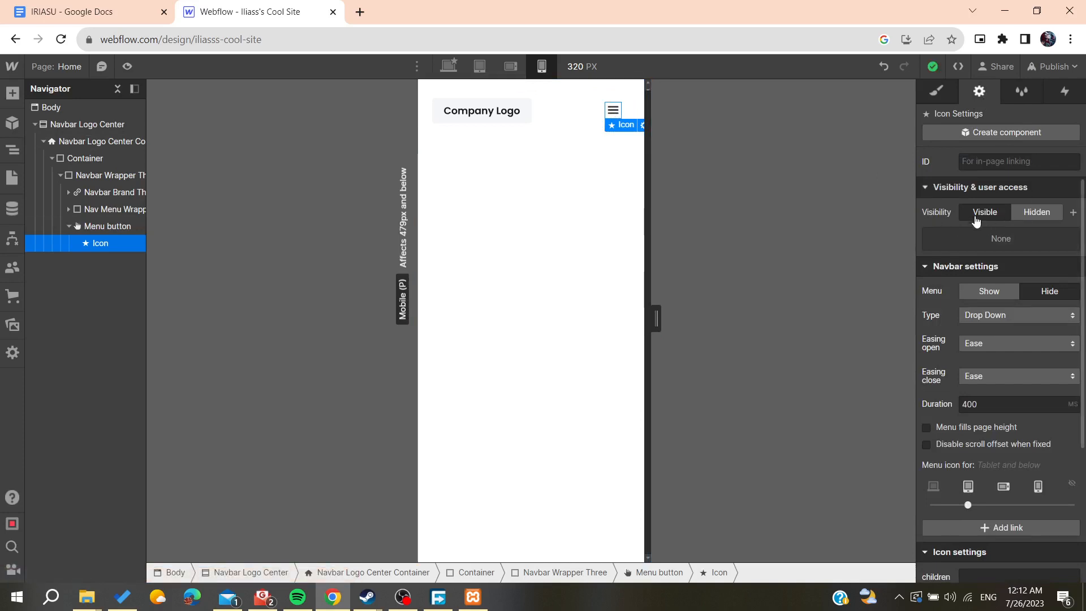
Step: Review and dismiss the menu icon's quick Icon Settings popup on the canvas
{"action": "left_click", "coordinate": [984, 212]}
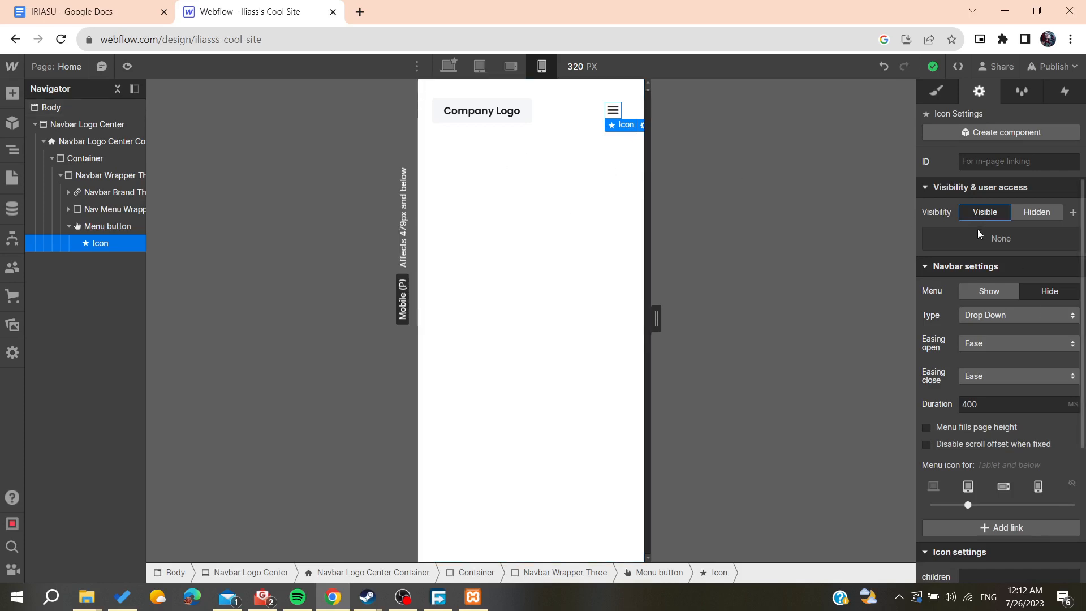
{"action": "left_click", "coordinate": [1037, 211]}
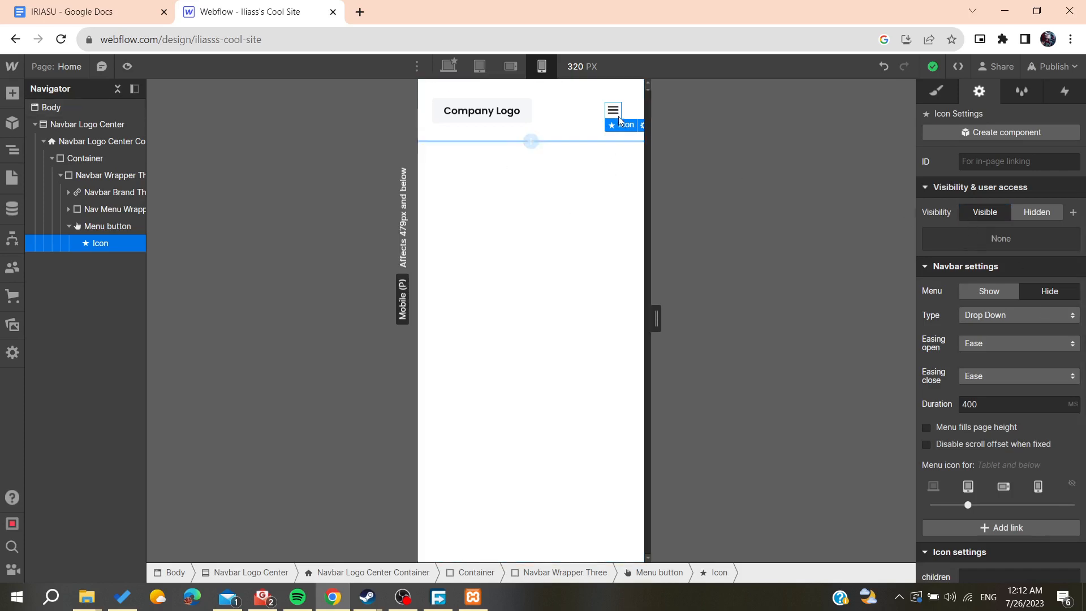
{"action": "left_click", "coordinate": [622, 125]}
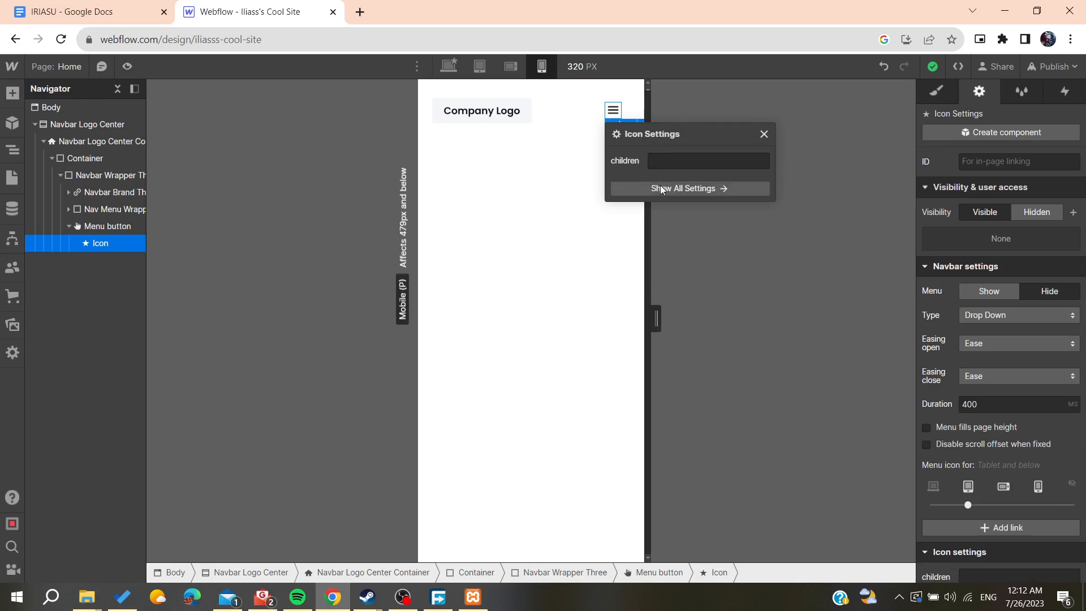
{"action": "left_click", "coordinate": [708, 159]}
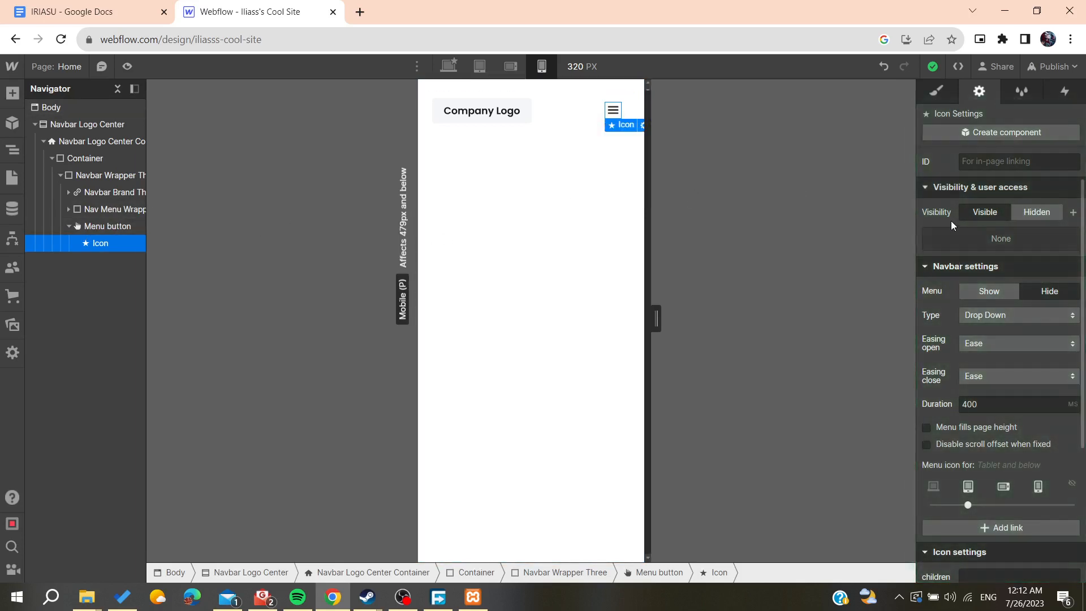
Step: Select the Button Primary element inside the Menu button in the Navigator
{"action": "left_click", "coordinate": [983, 211]}
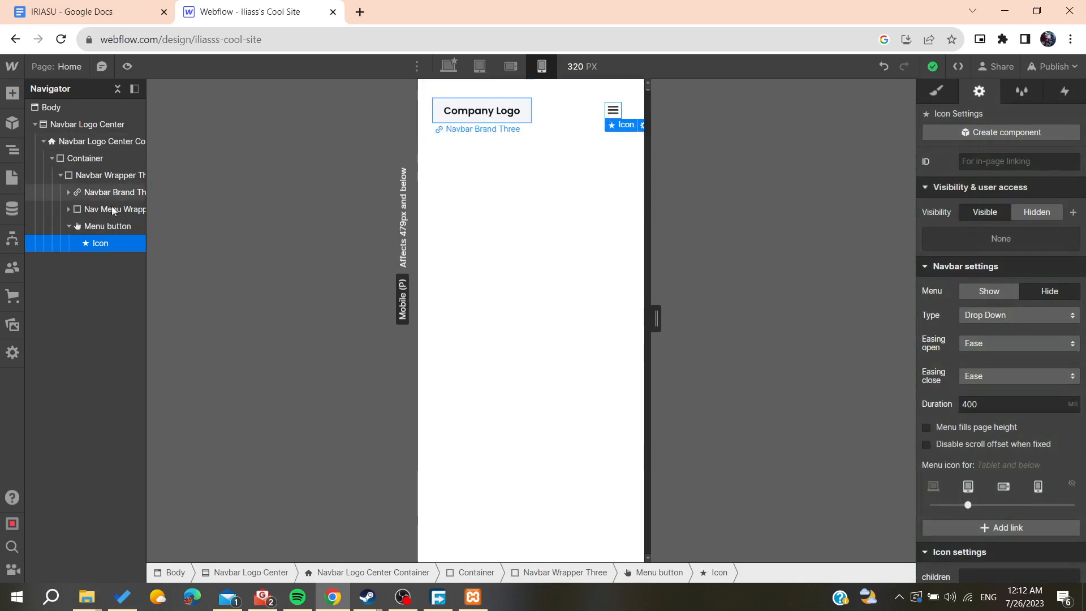
{"action": "left_click", "coordinate": [84, 158]}
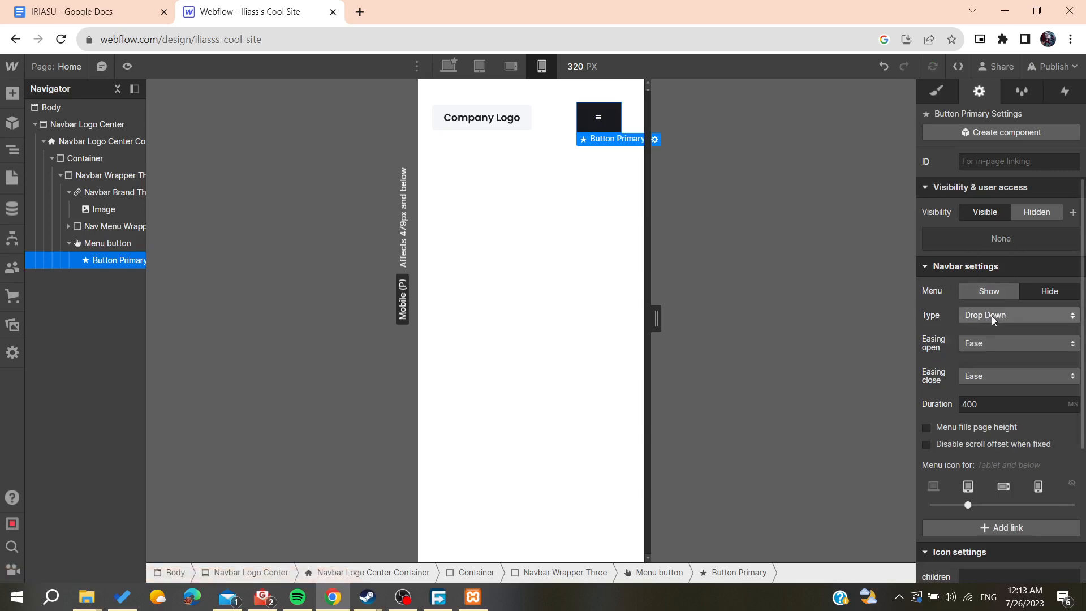
Step: Set the navbar's mobile menu Type to Drop Down in Navbar settings
{"action": "left_click", "coordinate": [1016, 314]}
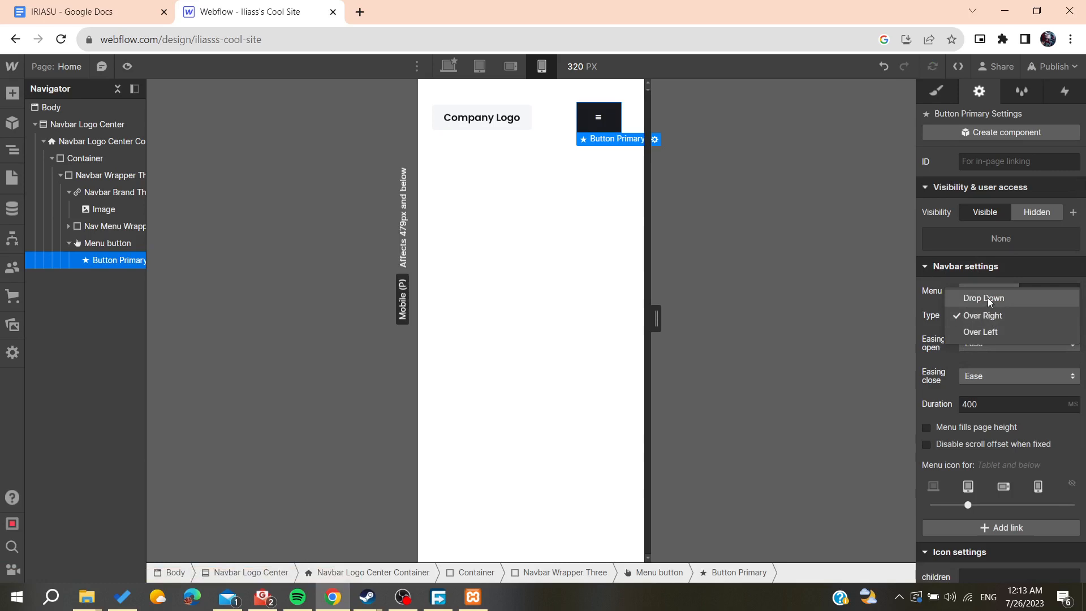
{"action": "left_click", "coordinate": [983, 298]}
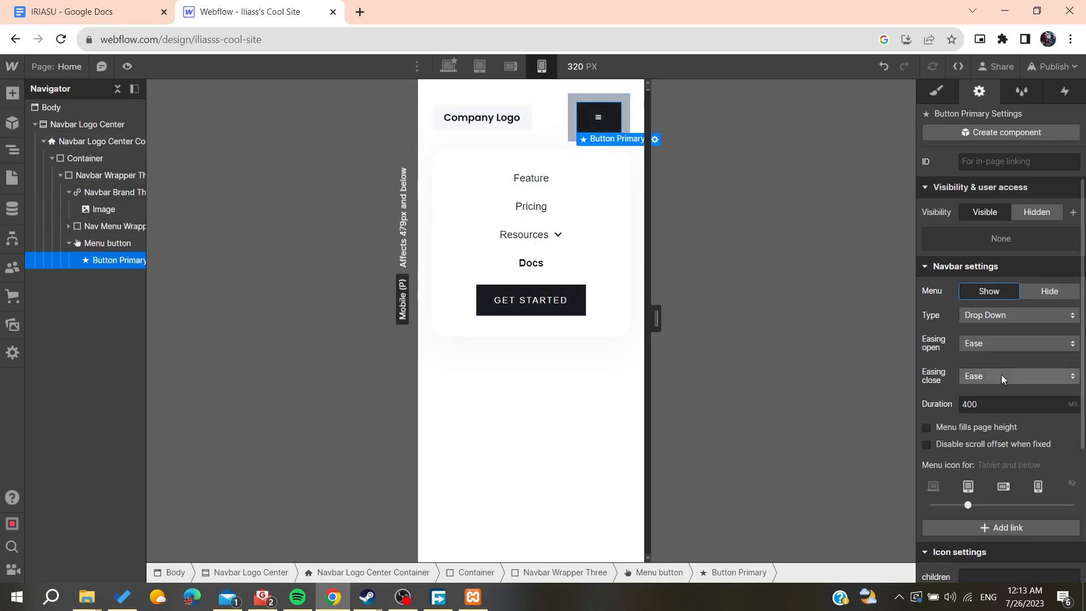
{"action": "left_click", "coordinate": [1019, 376]}
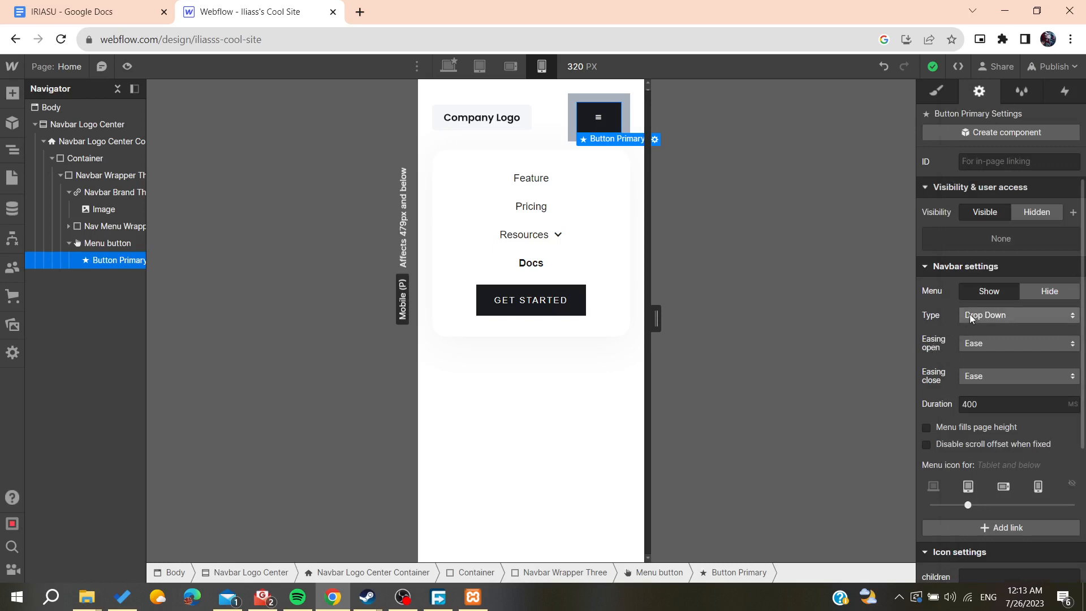
{"action": "left_click", "coordinate": [1018, 316]}
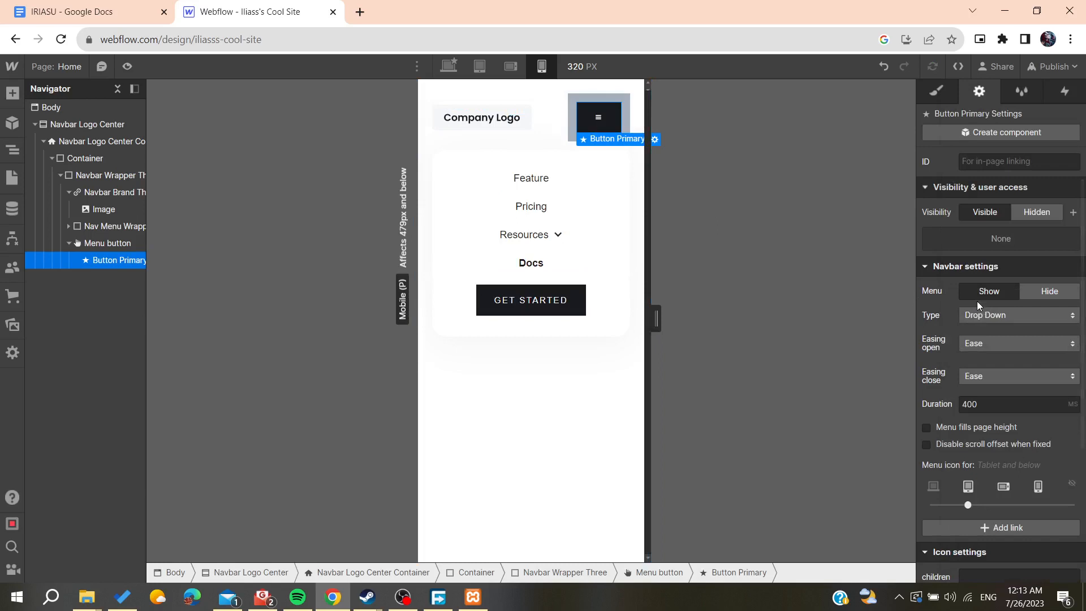
Step: Toggle Menu: Show so the drop-down opens with Feature, Pricing, Resources, Docs links
{"action": "left_click", "coordinate": [989, 291]}
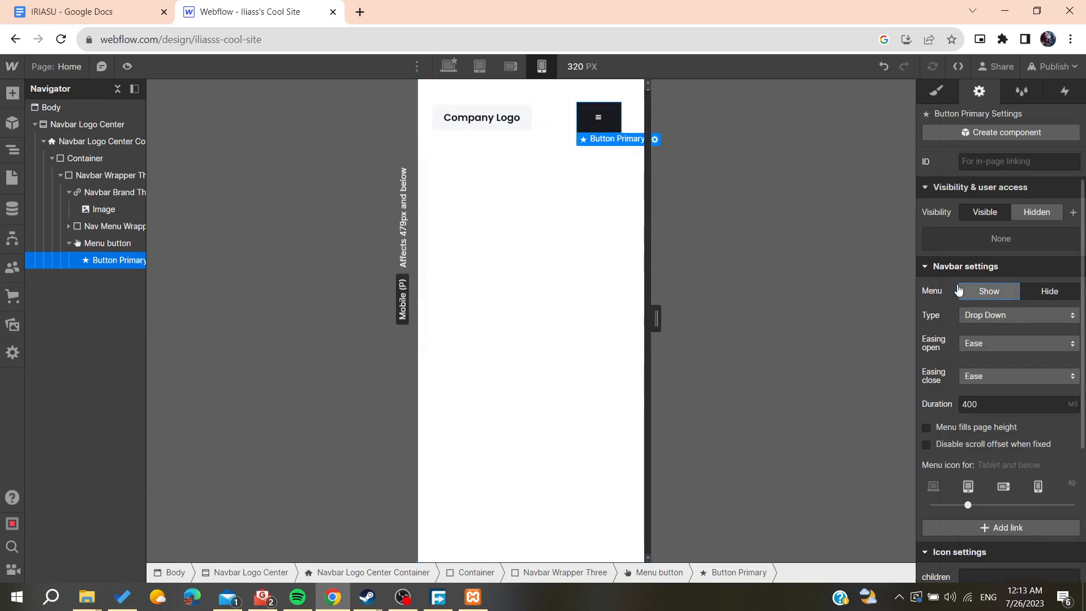
{"action": "left_click", "coordinate": [988, 291]}
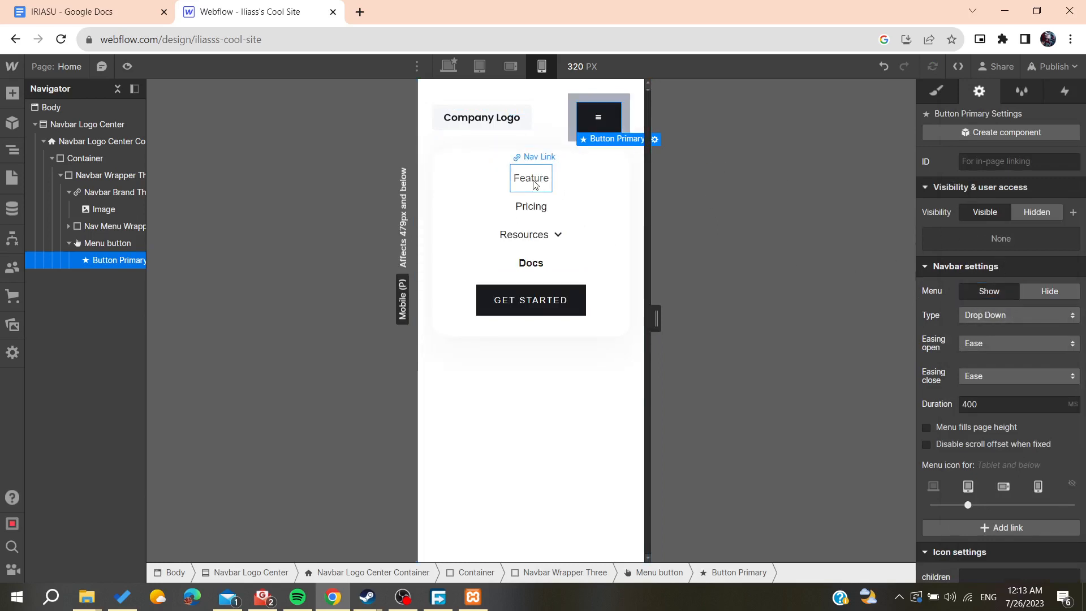